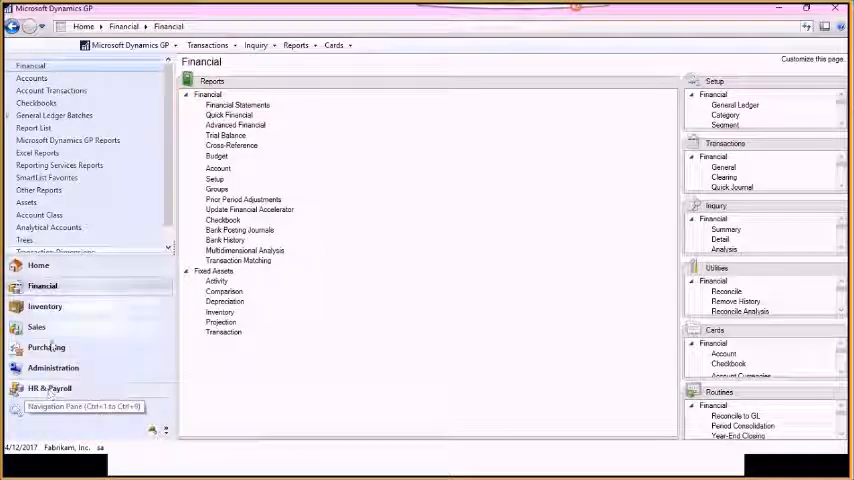
Step: Switch the navigation pane from the Financial area to the Purchasing area page
left_click(46, 348)
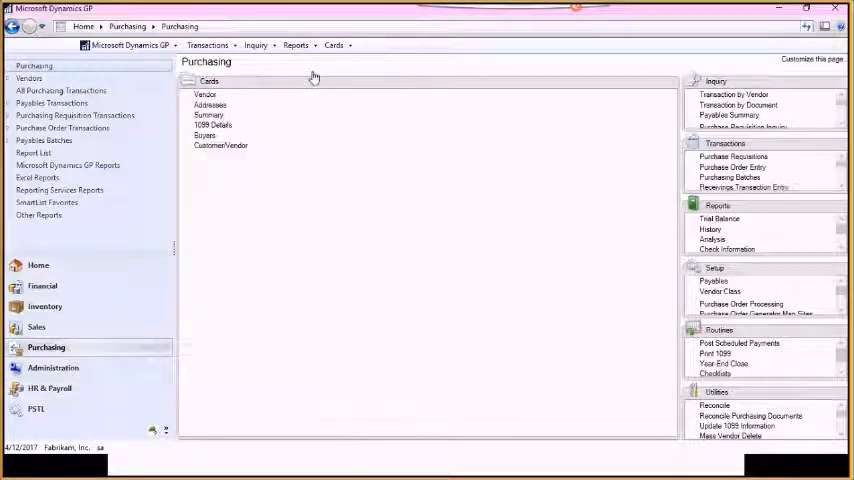
mouse_move(320, 104)
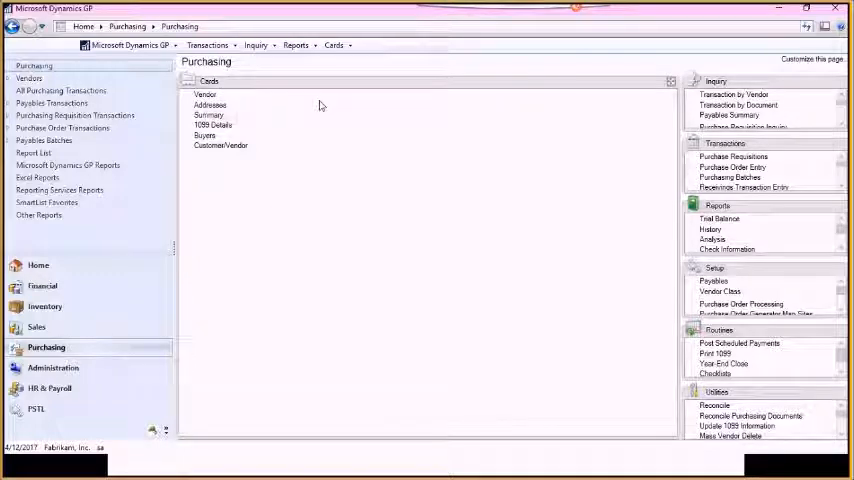
Step: Bring up Vendor Maintenance for Advanced Office Systems (ADVANCED0001) from Cards
left_click(204, 94)
type("ADVANCED0001")
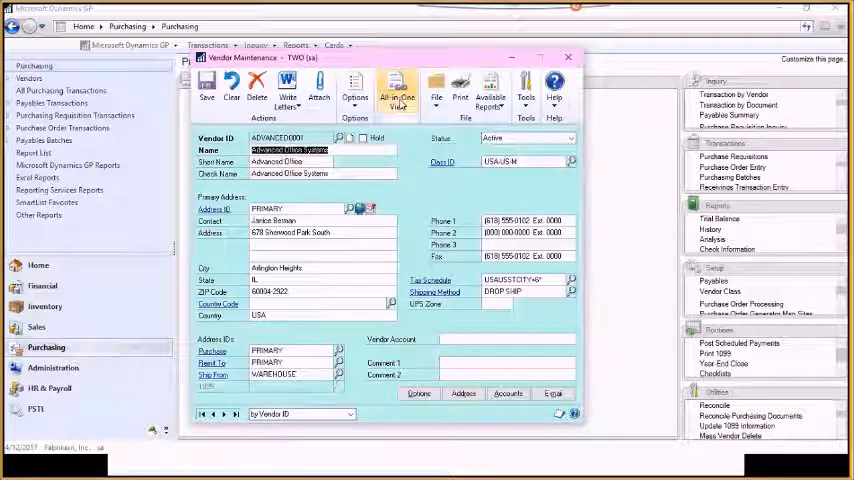
Step: Show the All-in-One View of POs, receipts, invoices and payments for ADVANCED0001
left_click(396, 88)
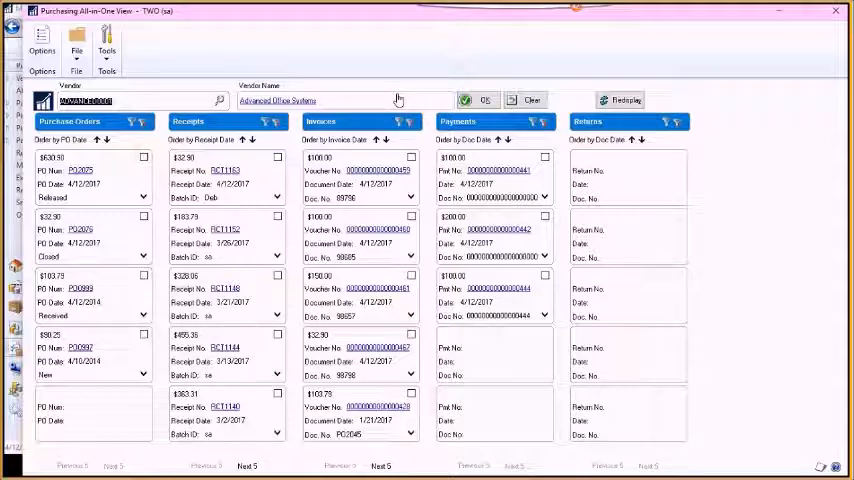
mouse_move(80, 212)
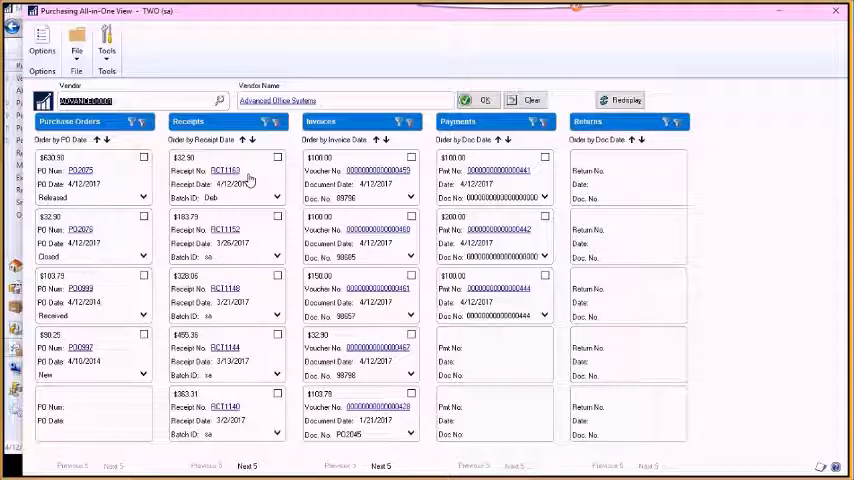
mouse_move(380, 208)
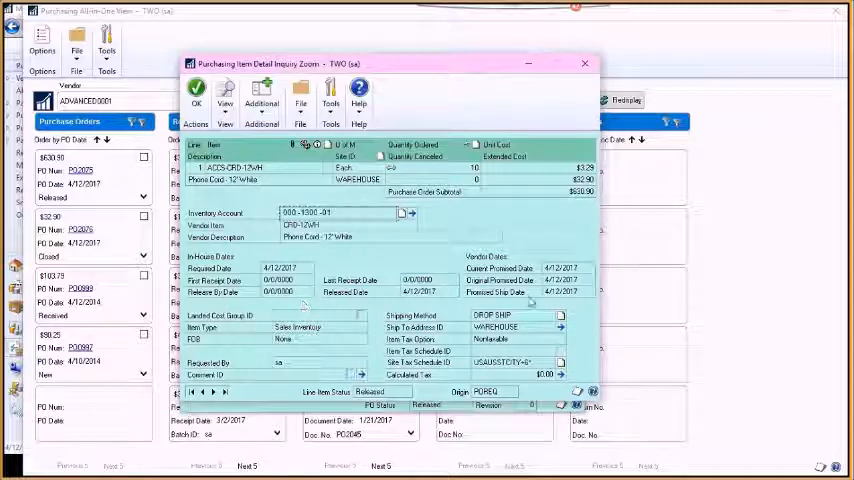
mouse_move(544, 258)
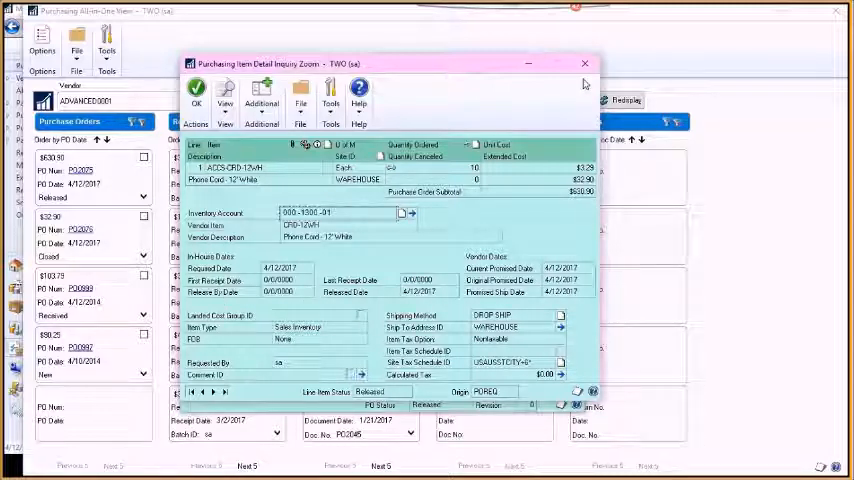
left_click(584, 64)
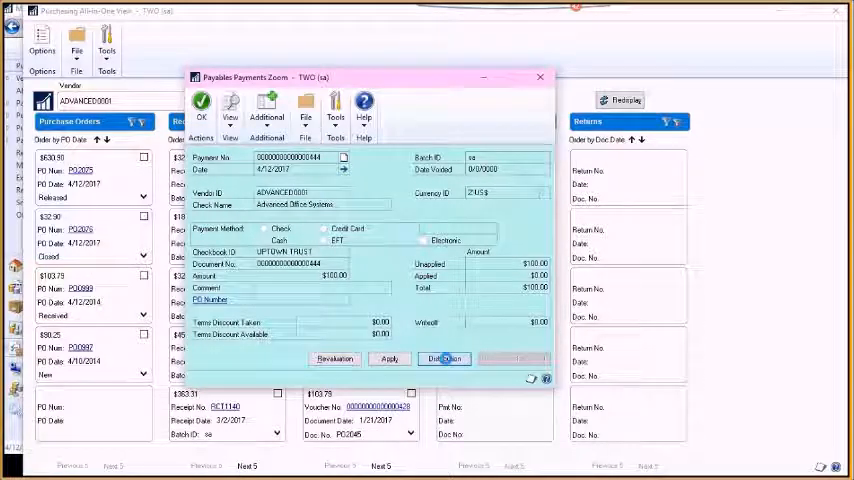
left_click(444, 358)
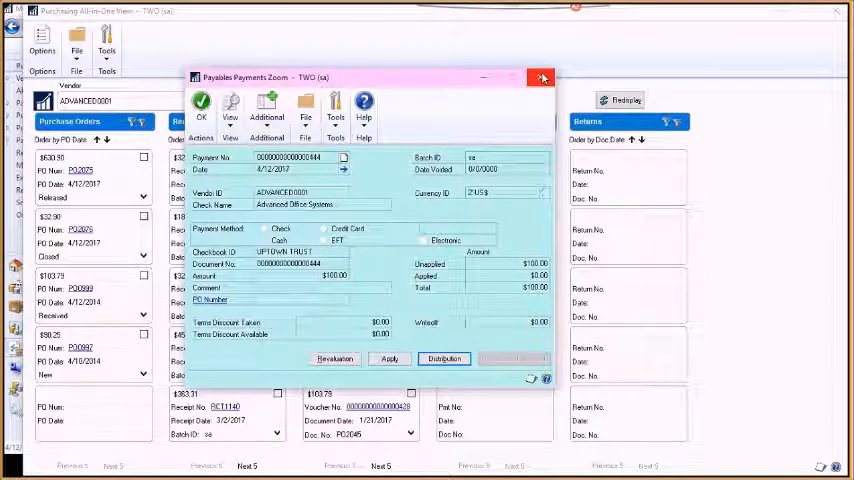
left_click(542, 78)
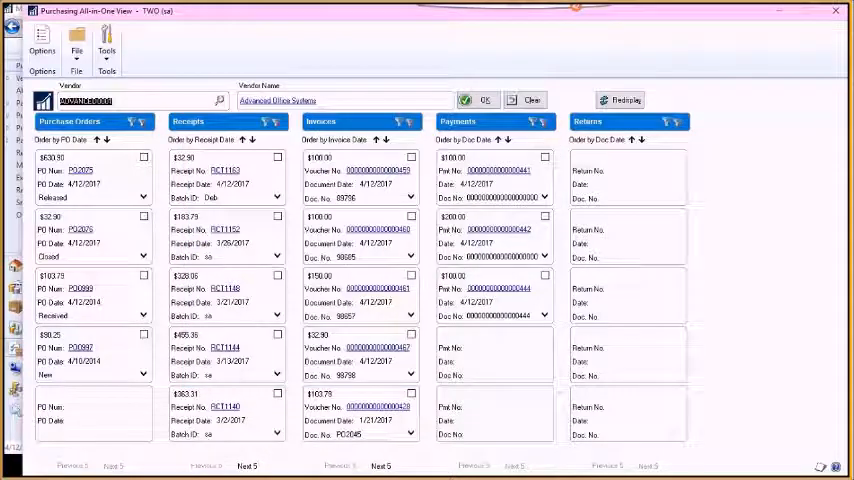
Step: Page to the next 5 receipts, invoices and payments in the All-in-One View
left_click(244, 464)
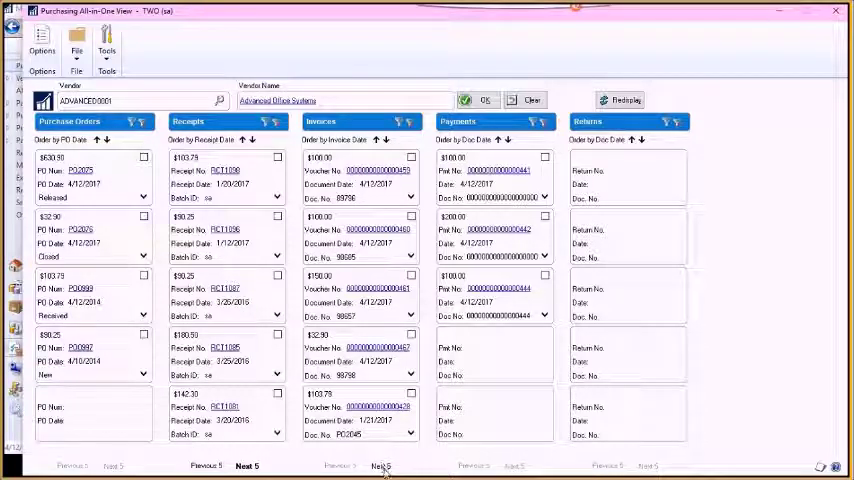
left_click(380, 466)
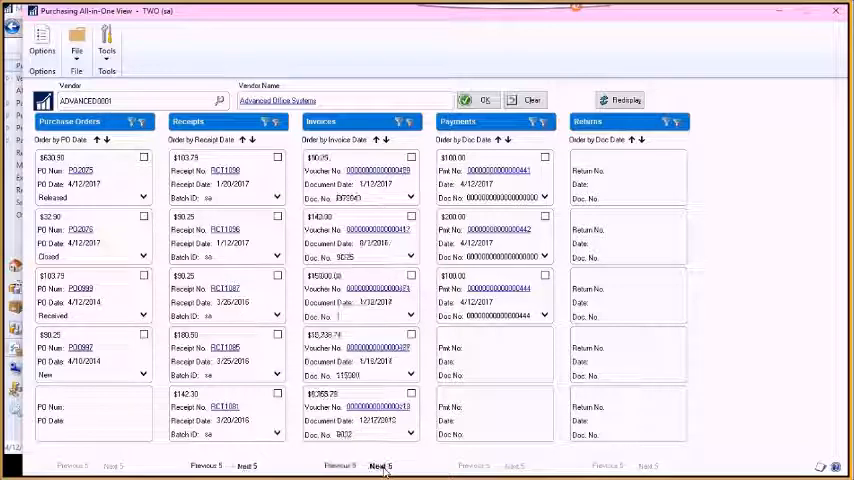
left_click(380, 466)
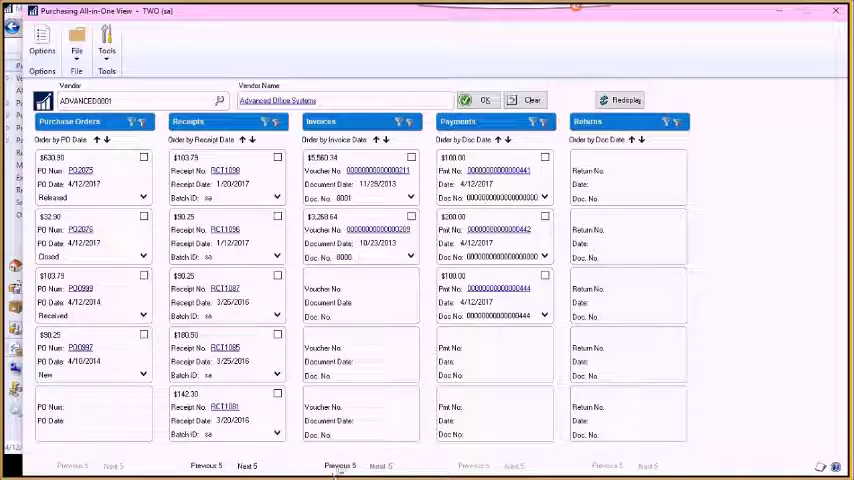